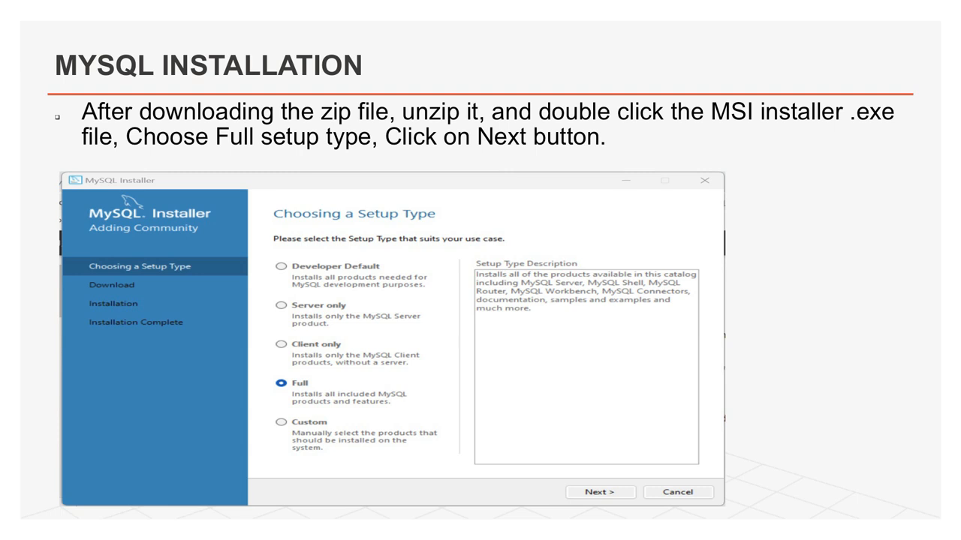
- Advance through the Check Requirements slide to the Installation products slide with Execute
{"action": "left_click", "coordinate": [598, 491]}
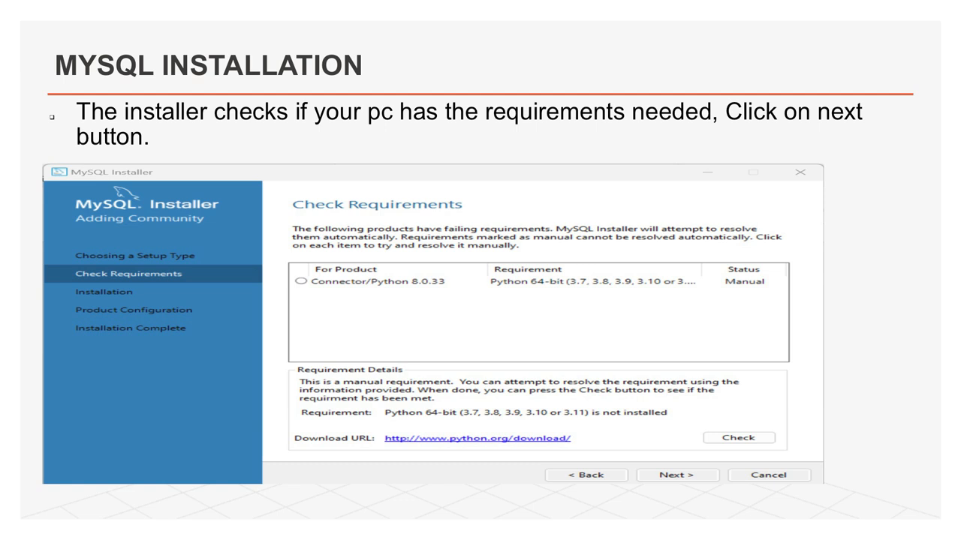
{"action": "left_click", "coordinate": [676, 475]}
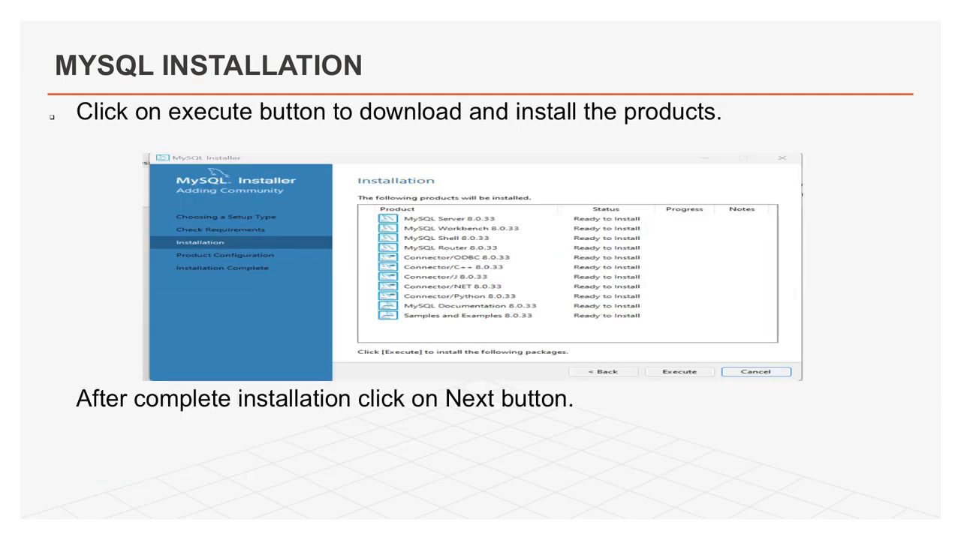